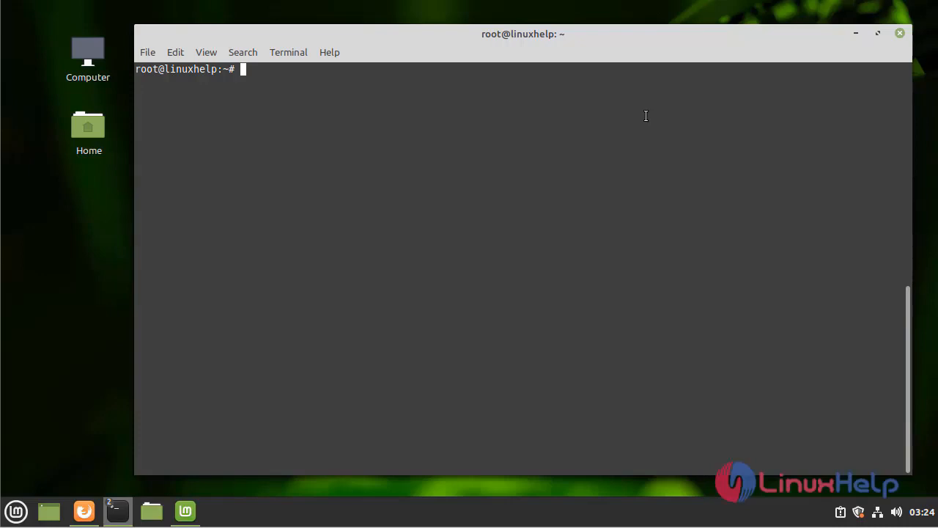
# Run lsb_release -a to confirm the system is Linux Mint 20.2 (uma)
pyautogui.write('lsb')
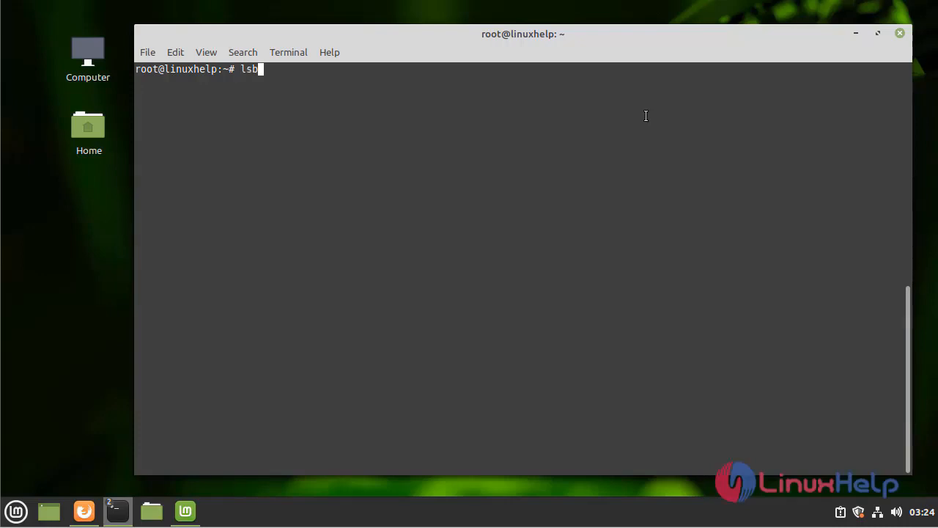
pyautogui.write('_re')
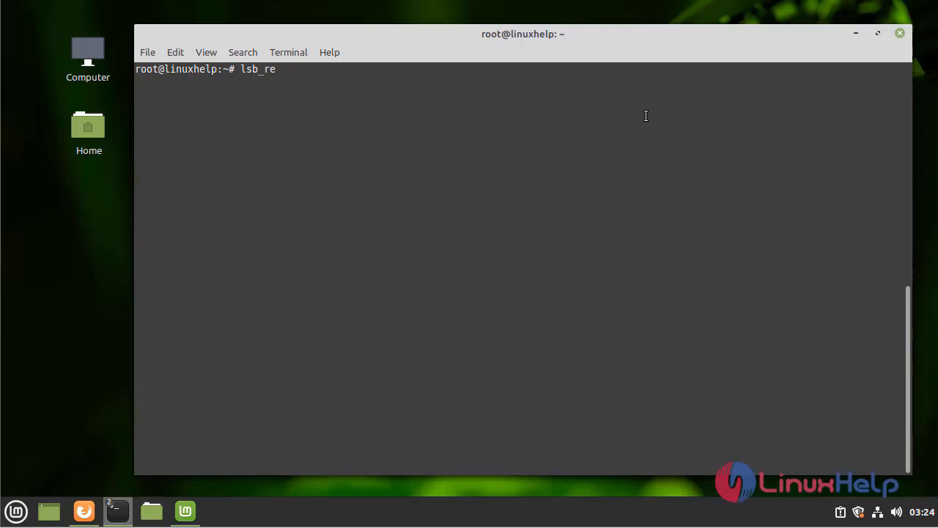
pyautogui.write('lease -')
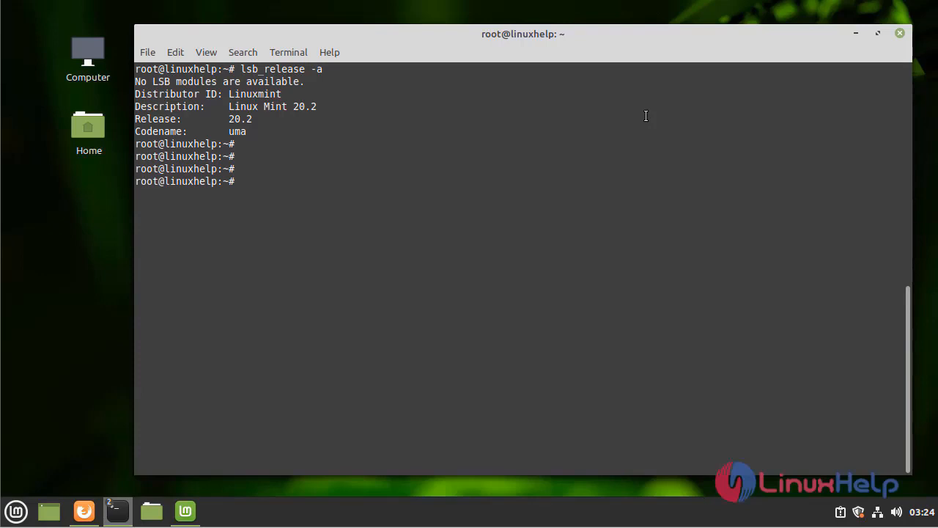
# Run apt install git and confirm with y to install Git 2.25.1 and dependencies
pyautogui.write('apt inst')
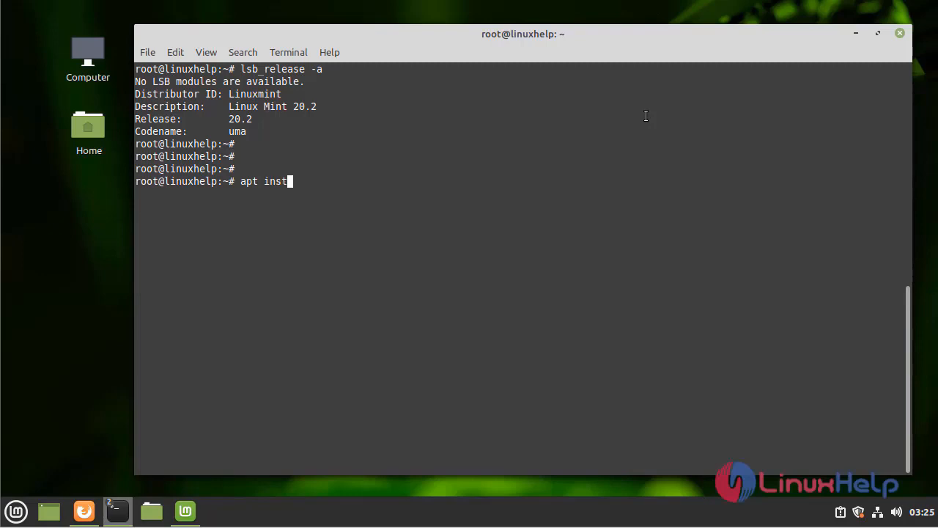
pyautogui.press('Return')
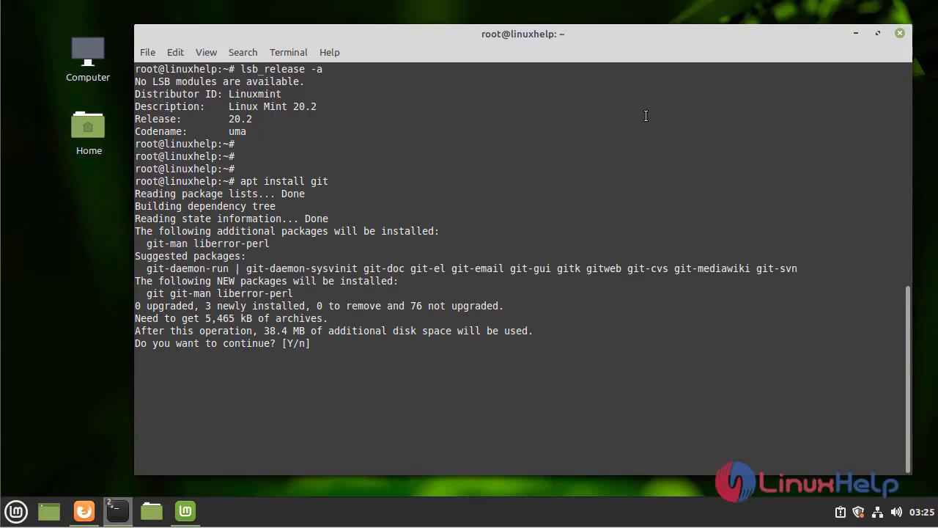
pyautogui.write('y')
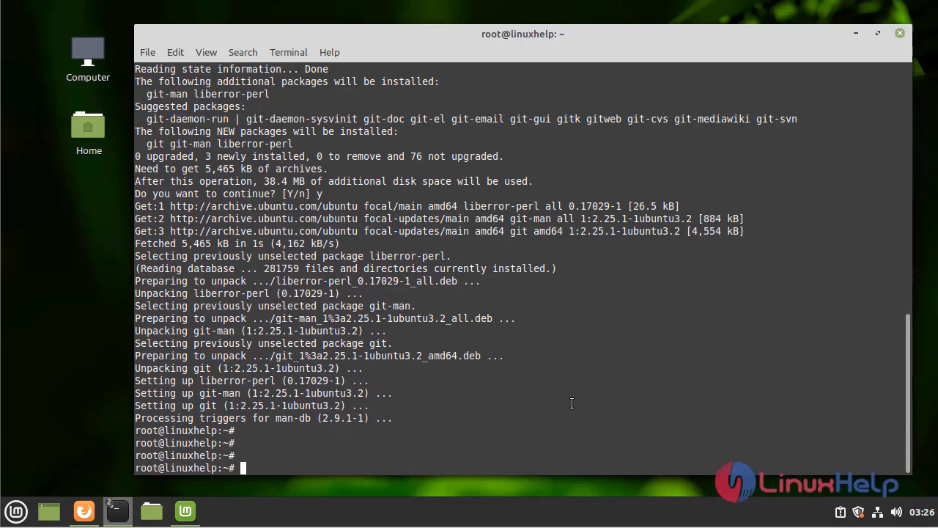
# Run git --version to verify git version 2.25.1 is installed
pyautogui.write('gi')
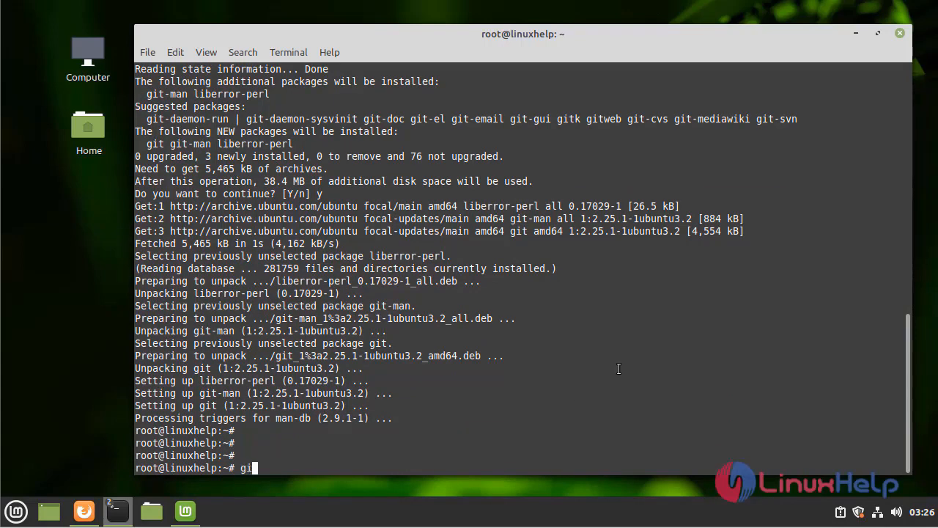
pyautogui.write('--')
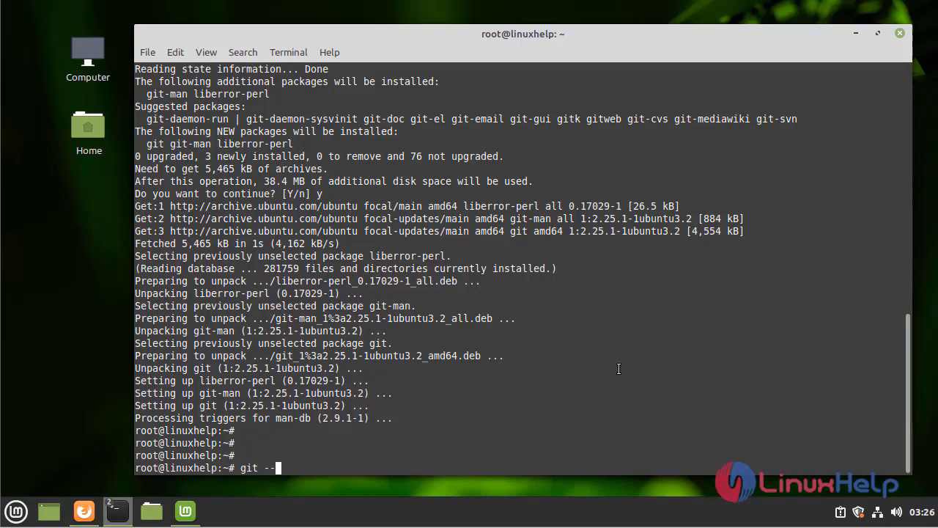
pyautogui.write('version')
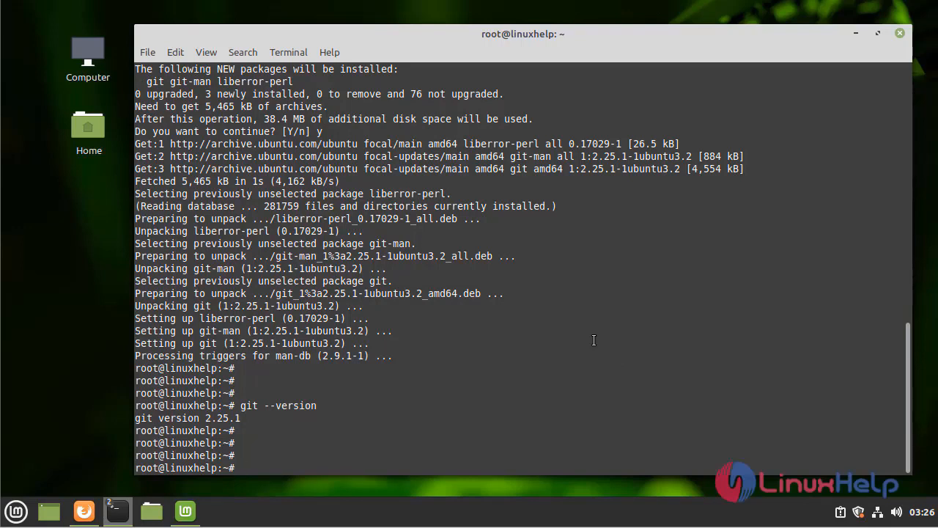
# Run git config --global user.name "linuxhelp" to set the global user name
pyautogui.write('git')
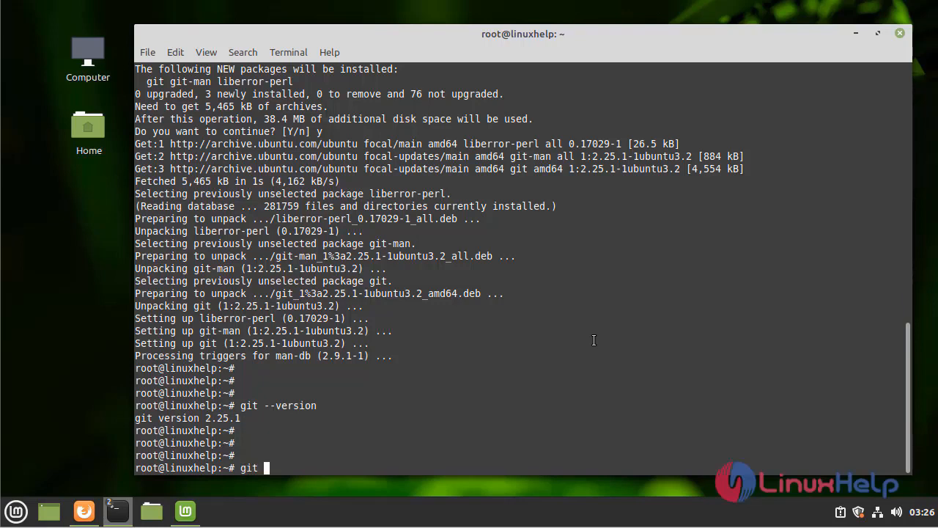
pyautogui.write('config')
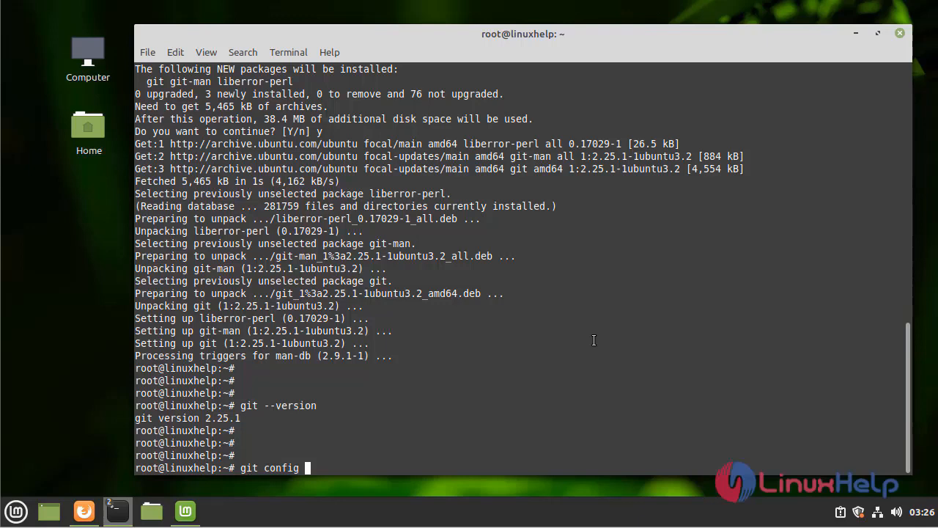
pyautogui.write('--global')
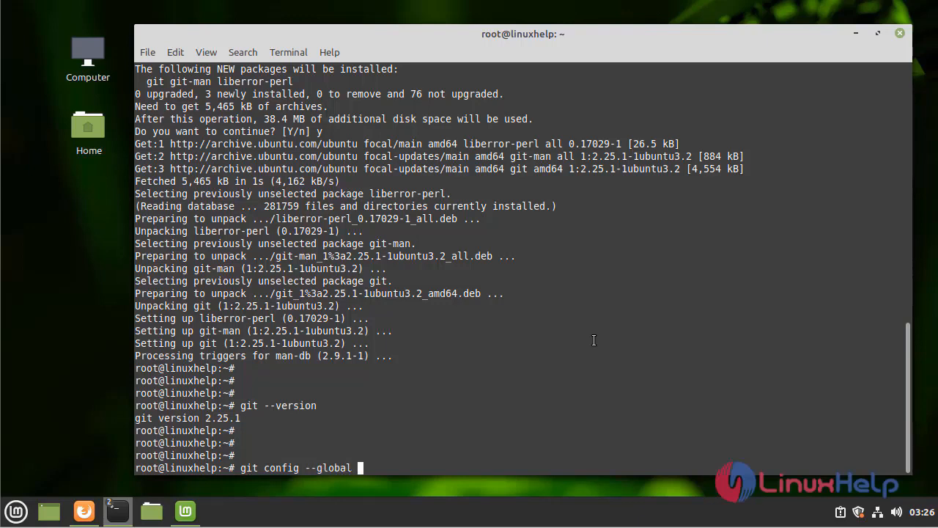
pyautogui.write('user')
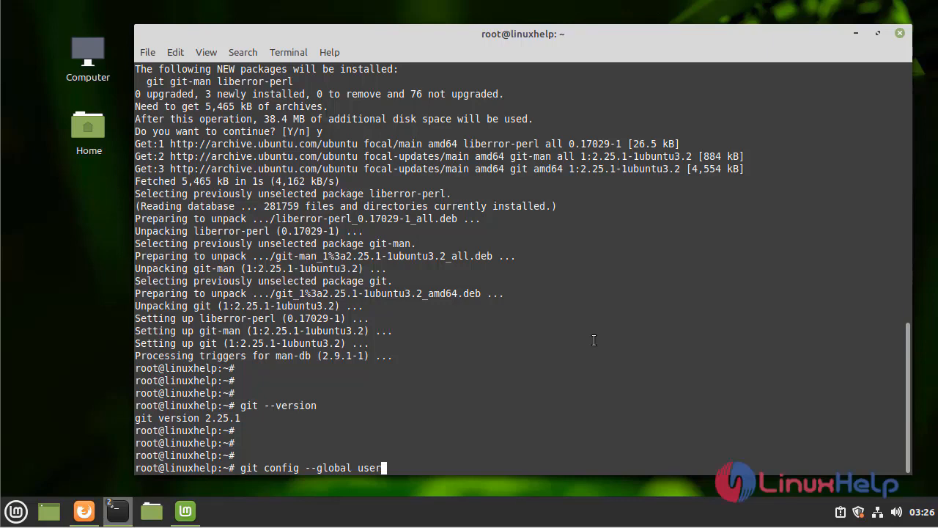
pyautogui.write('.ba')
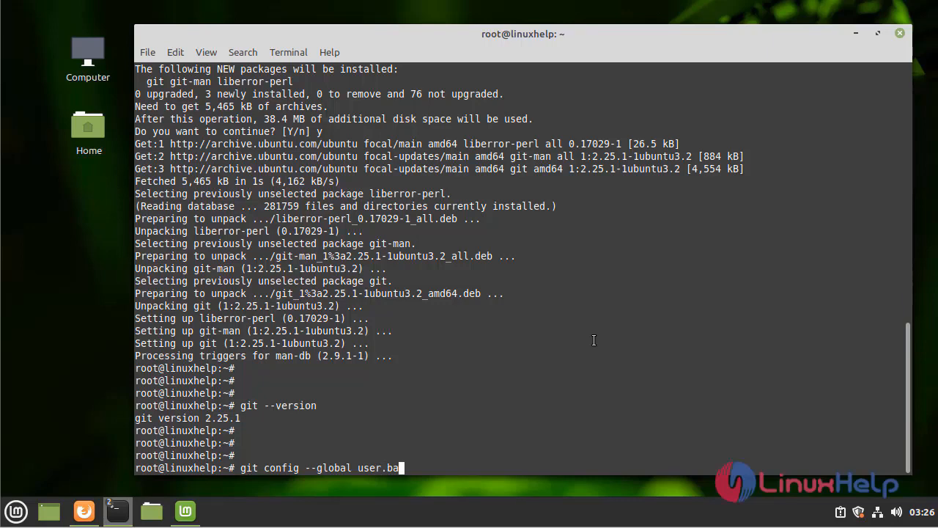
pyautogui.write('ne')
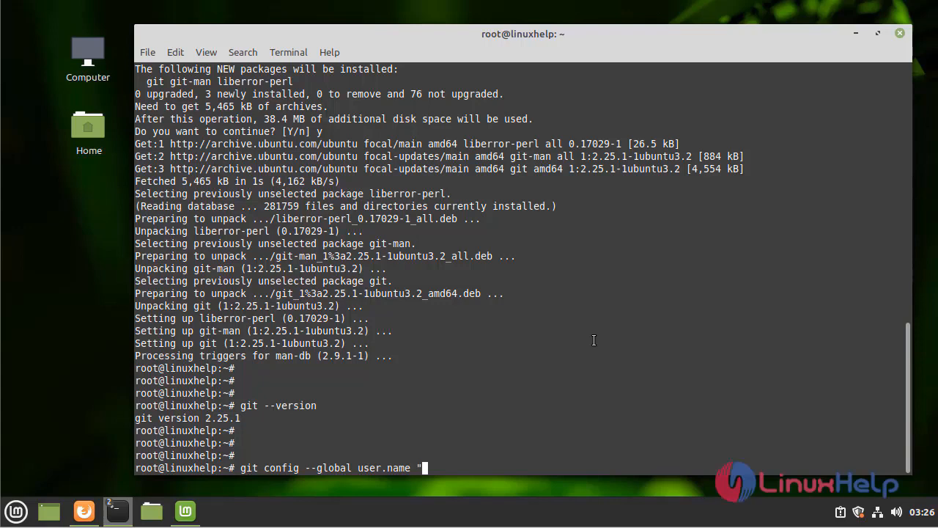
pyautogui.write('linuxh')
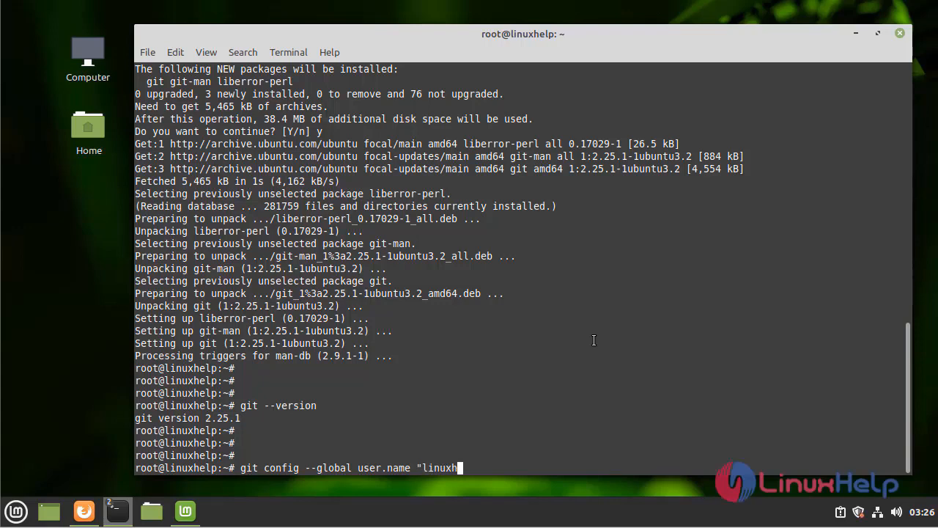
pyautogui.write('lp')
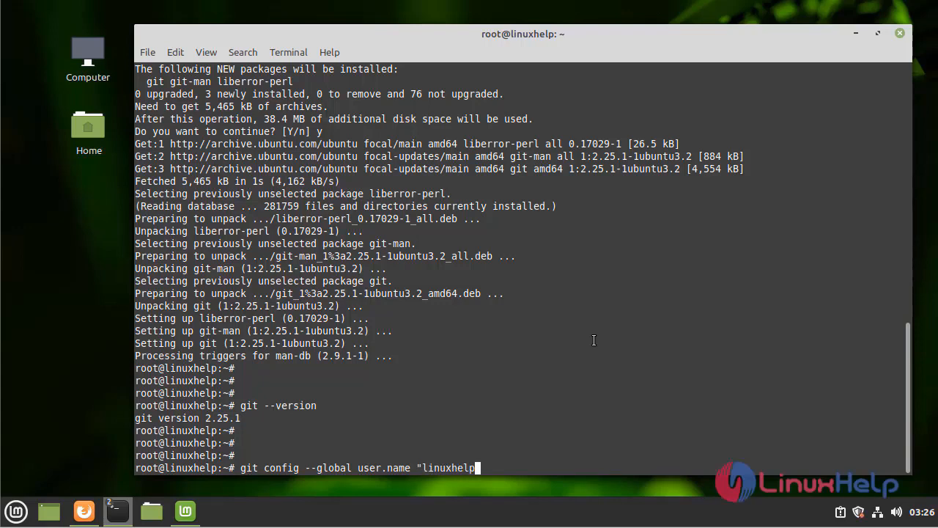
pyautogui.write('"')
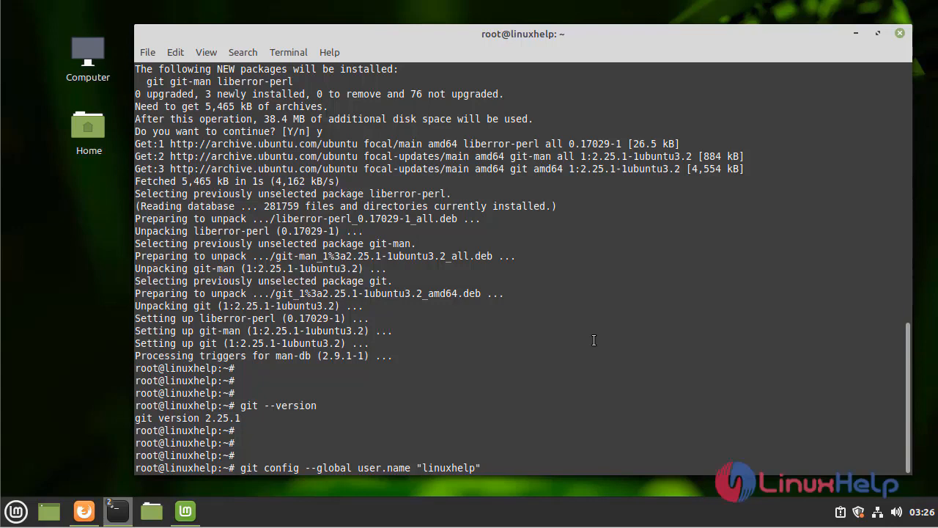
pyautogui.press('Return')
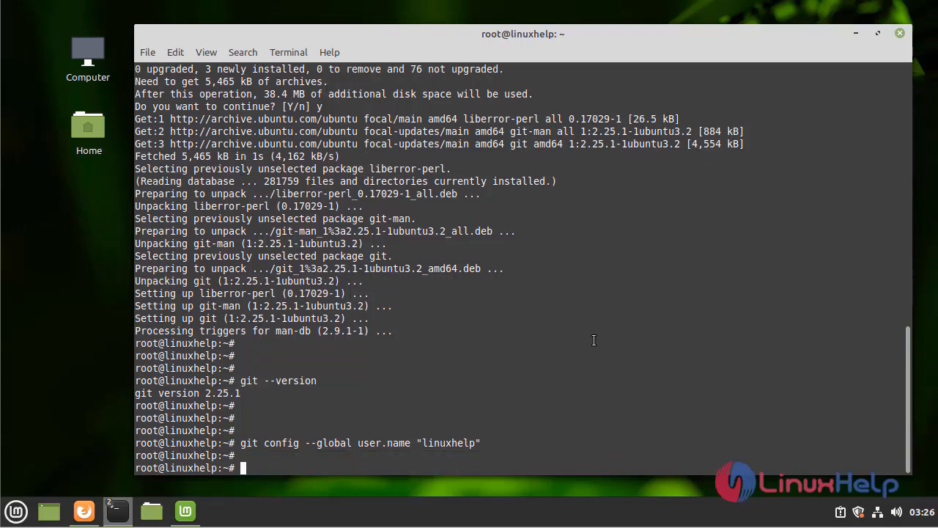
pyautogui.scroll(-3)
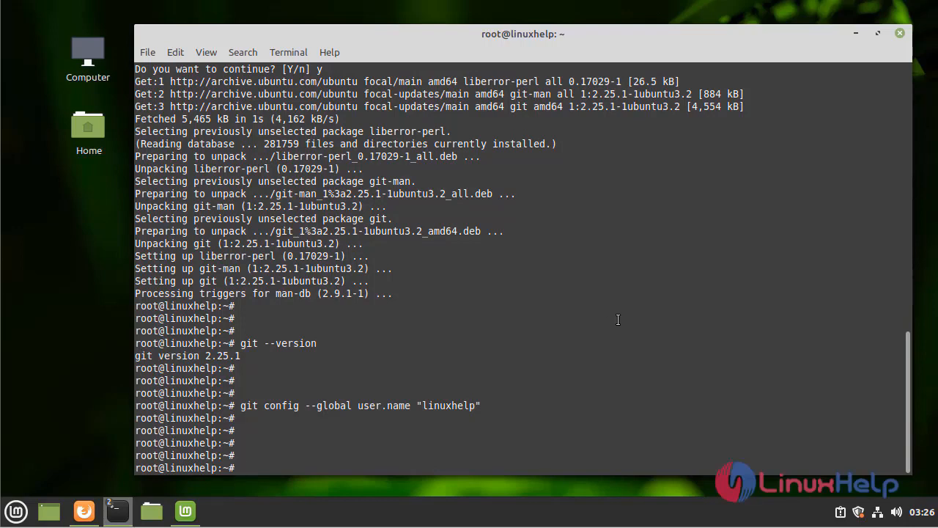
pyautogui.moveTo(15, 510)
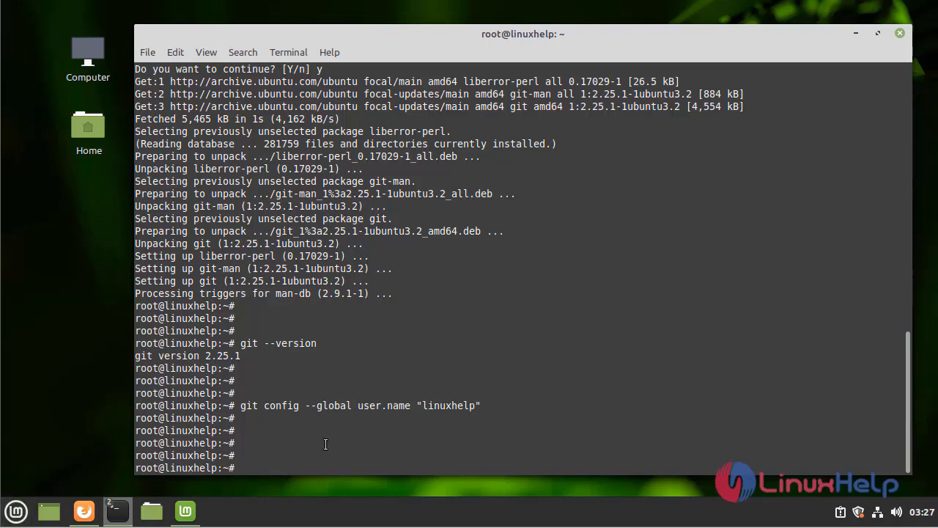
pyautogui.write('git')
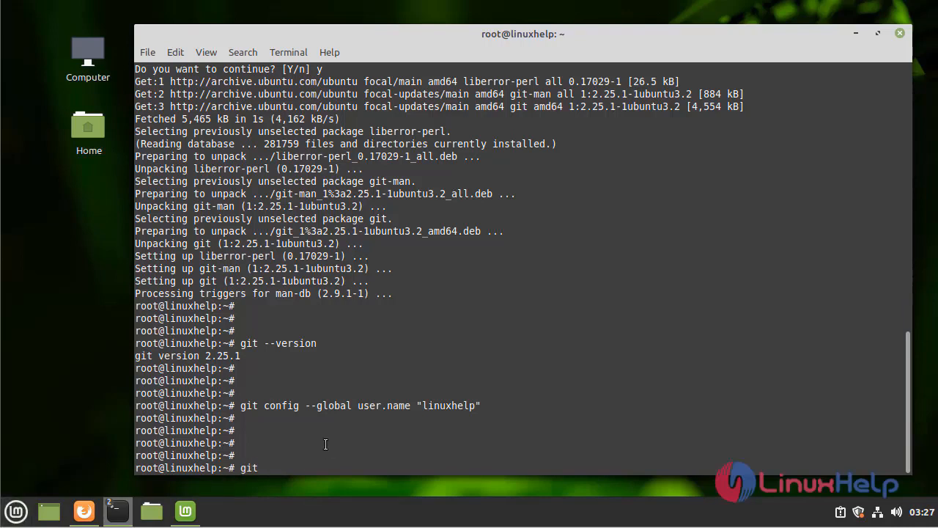
pyautogui.write('config')
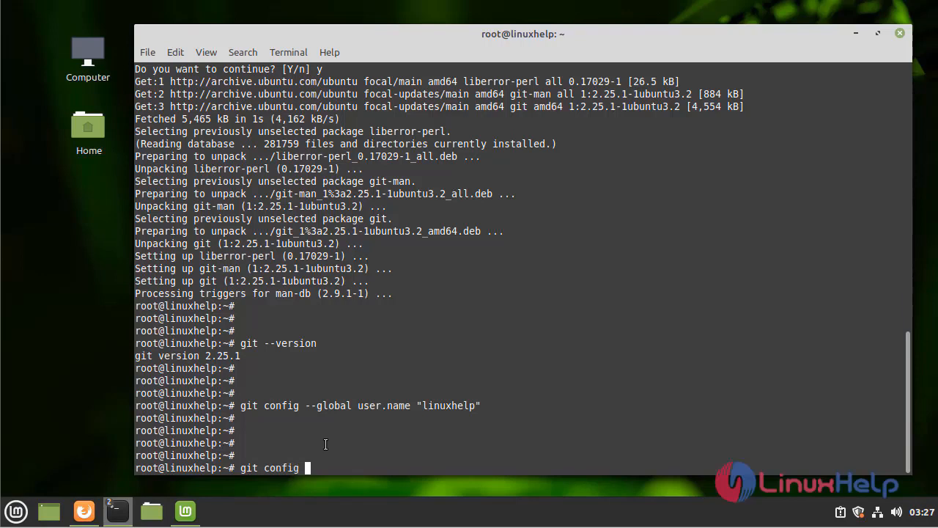
pyautogui.write('--global')
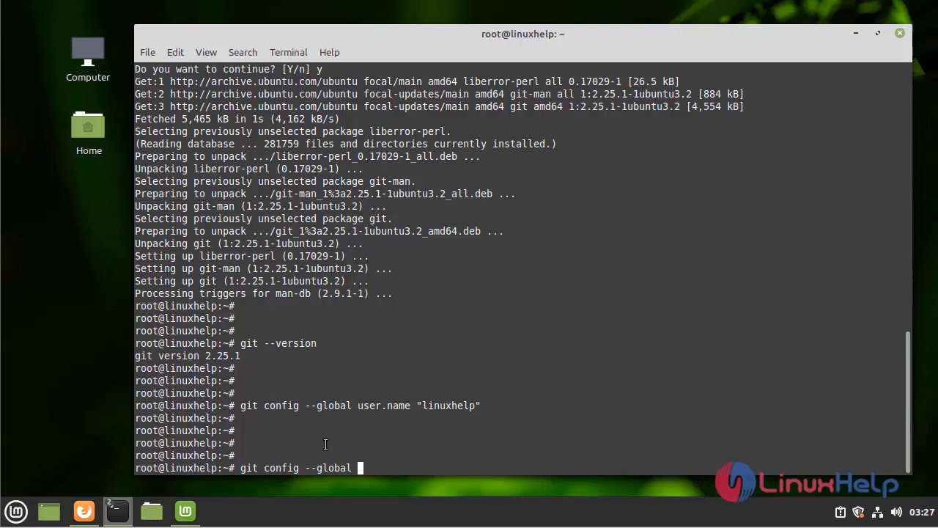
pyautogui.write('user')
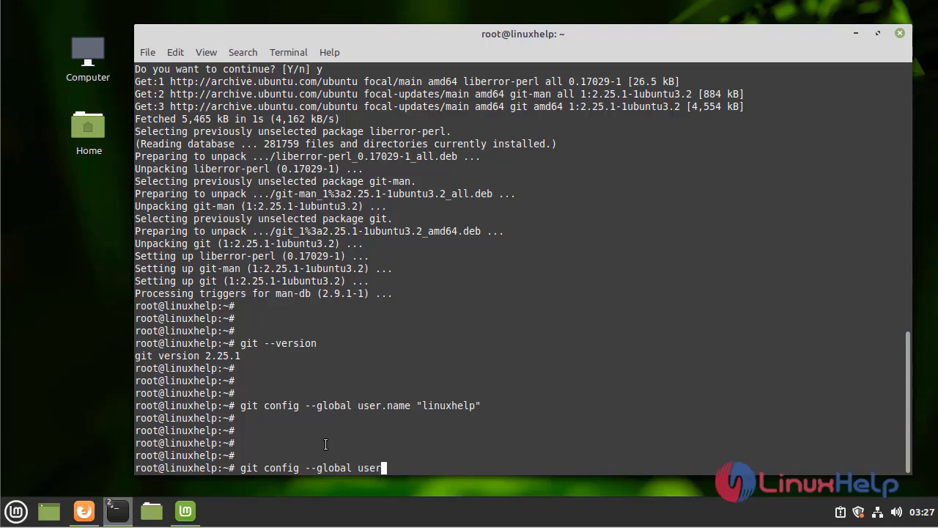
pyautogui.write('.email')
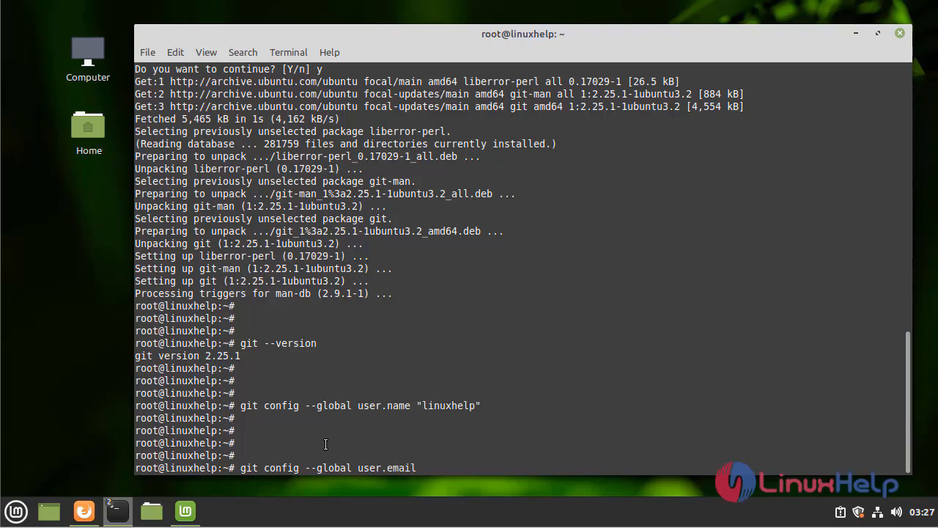
pyautogui.write('""')
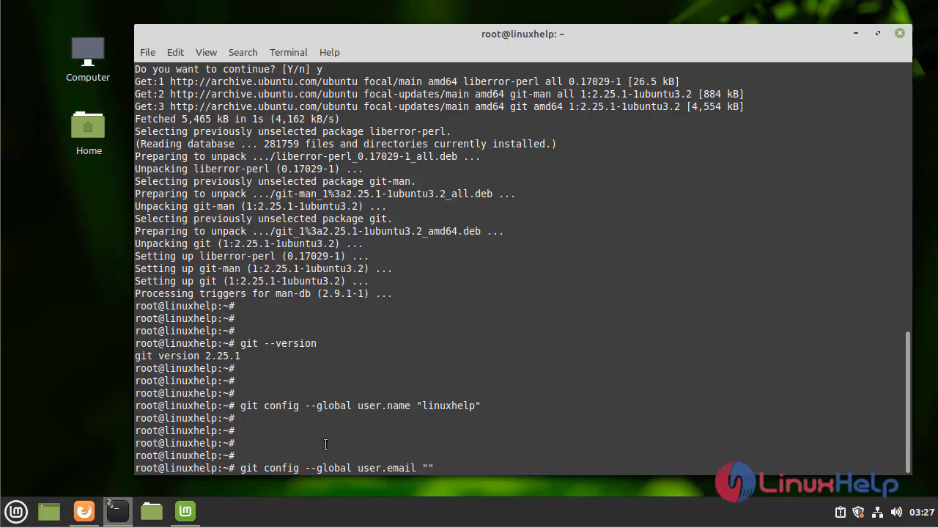
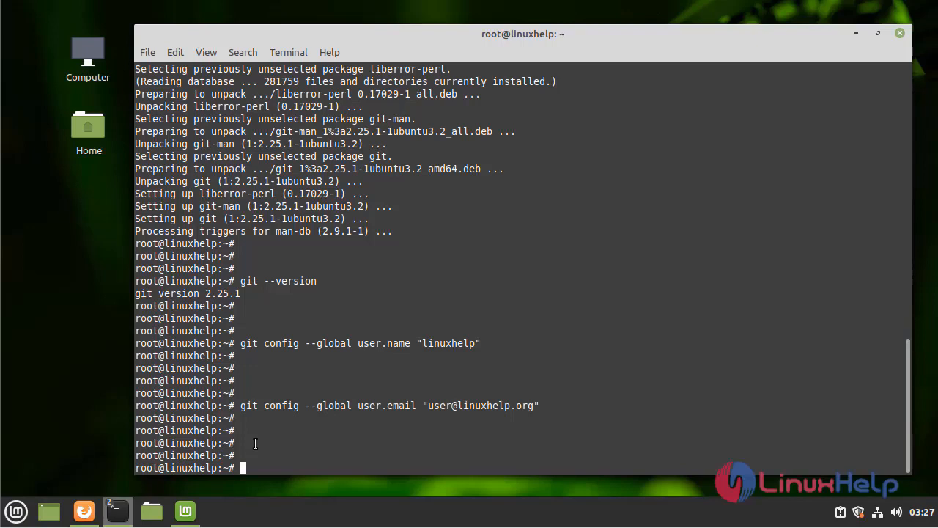
# Run nano ~/.gitconfig to view the [user] name and email entries
pyautogui.write('nano')
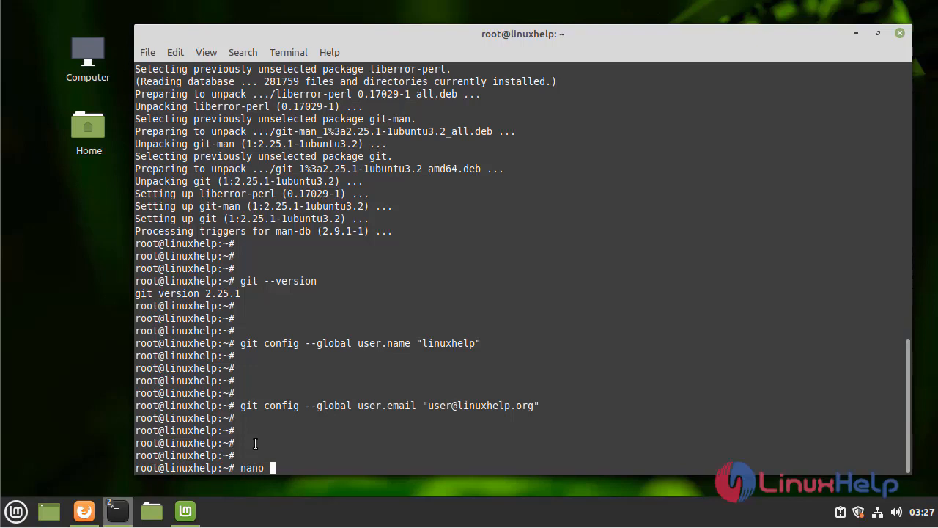
pyautogui.write('~')
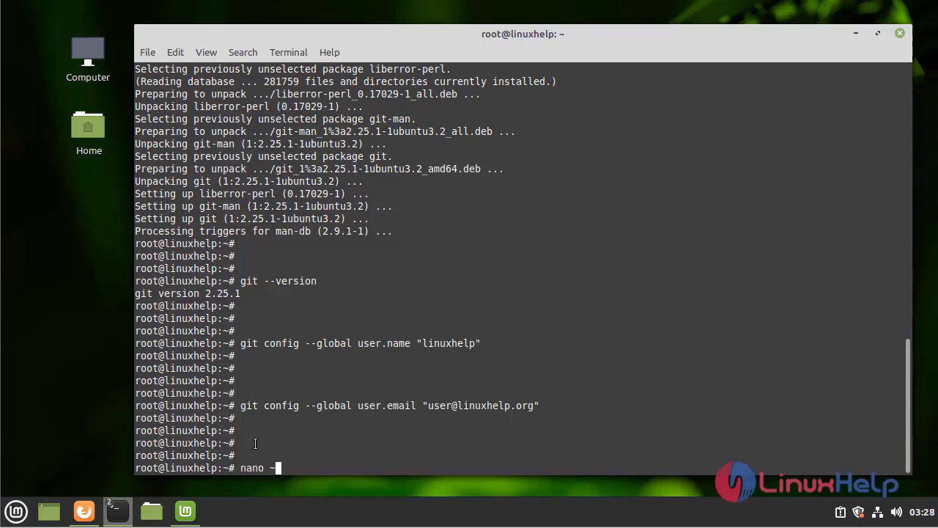
pyautogui.write('/')
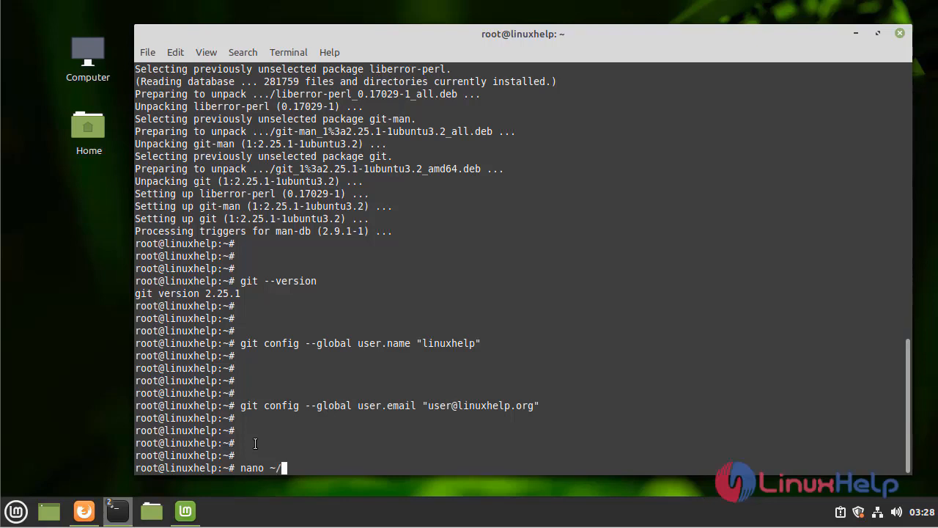
pyautogui.write('.')
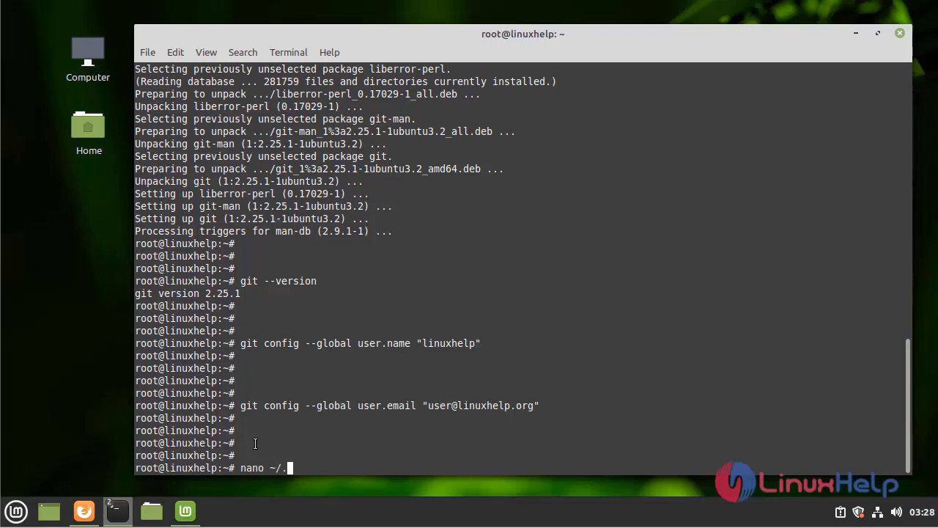
pyautogui.write('gitconfig')
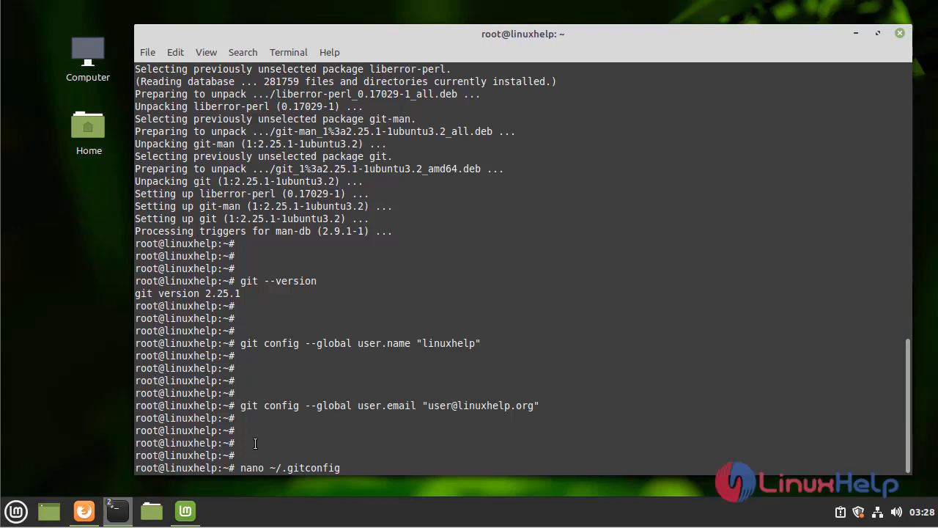
pyautogui.press('Return')
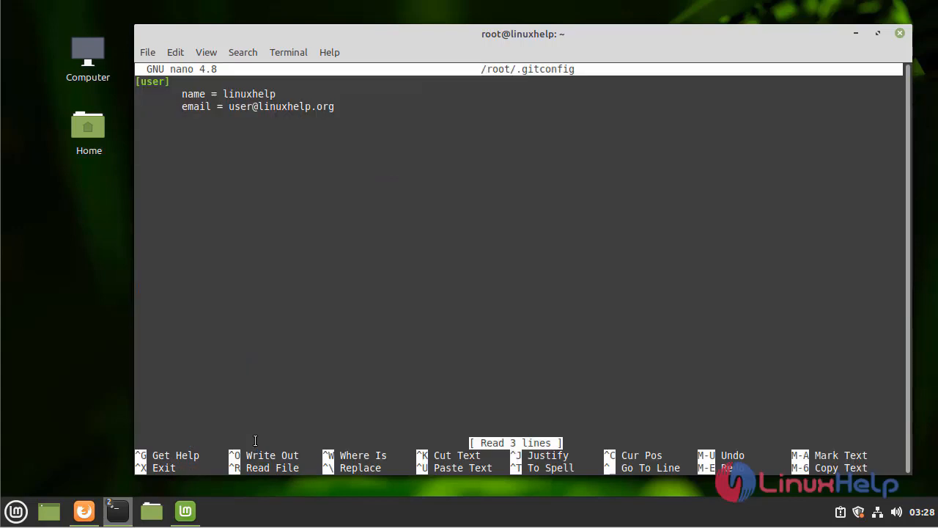
pyautogui.moveTo(287, 123)
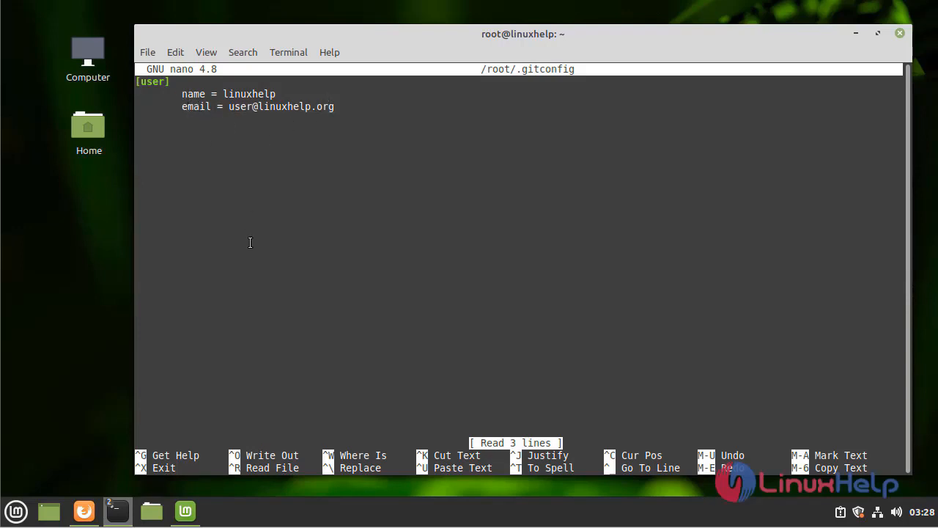
# Exit nano without changes after reviewing the [user] section, returning to the root prompt
pyautogui.press('ctrl+o')
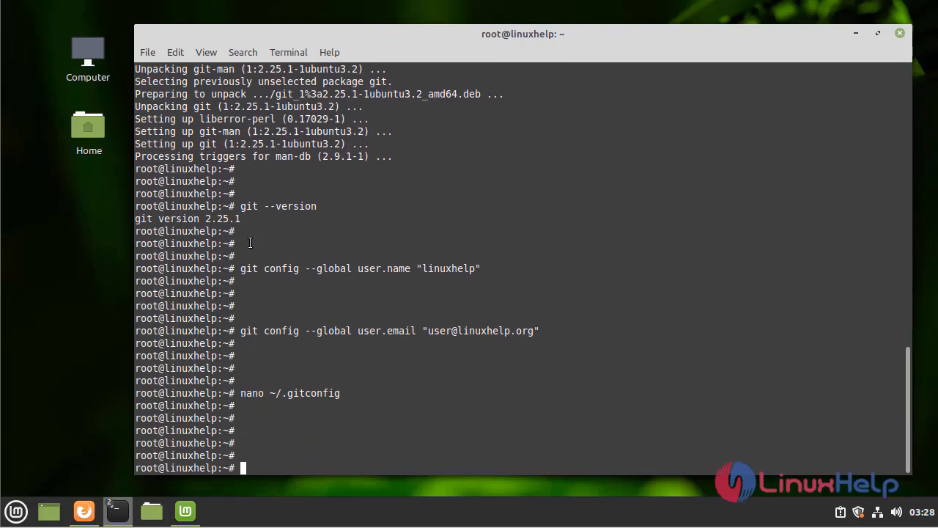
# Begin entering git config --list at the prompt to show all Git settings
pyautogui.write('git co')
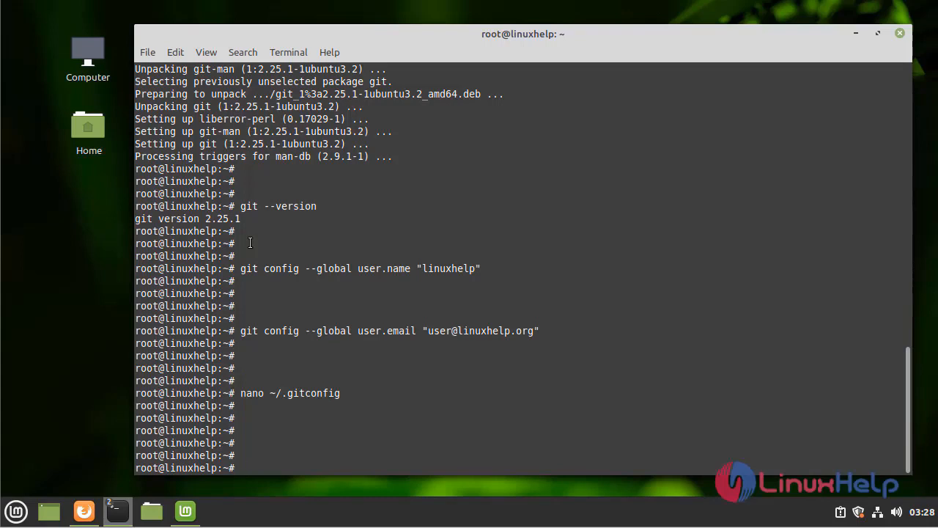
pyautogui.write('git co')
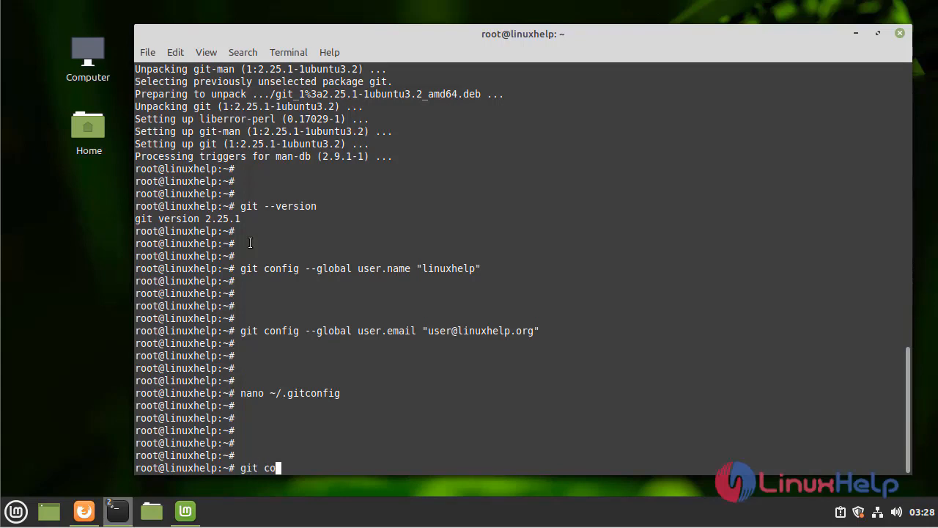
pyautogui.write('nfig')
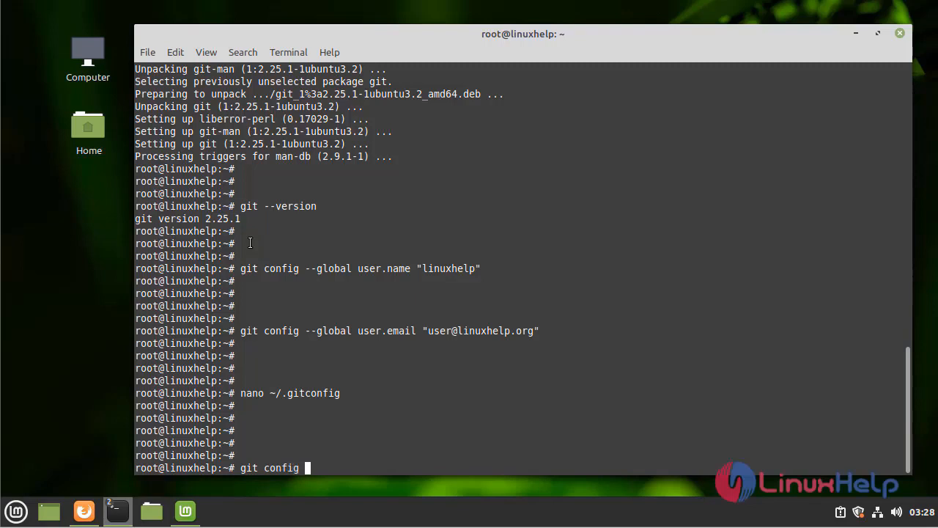
pyautogui.write('--li')
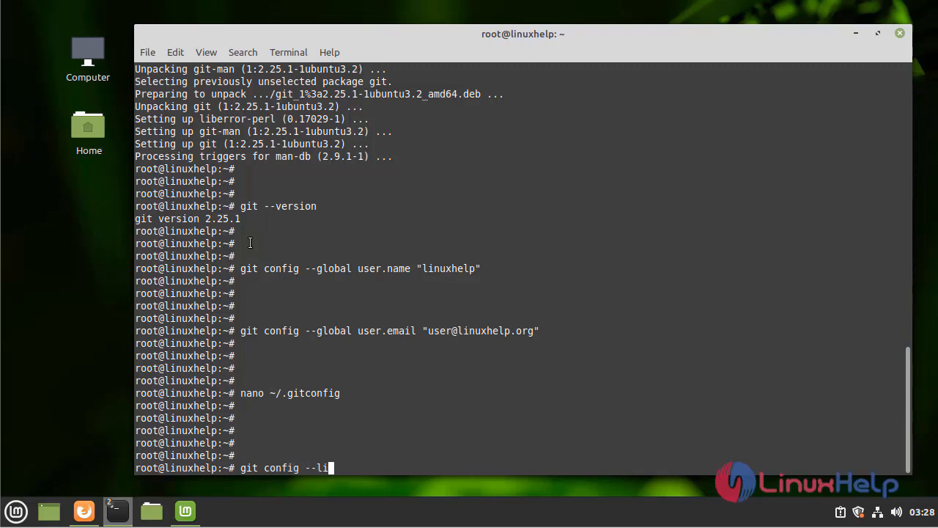